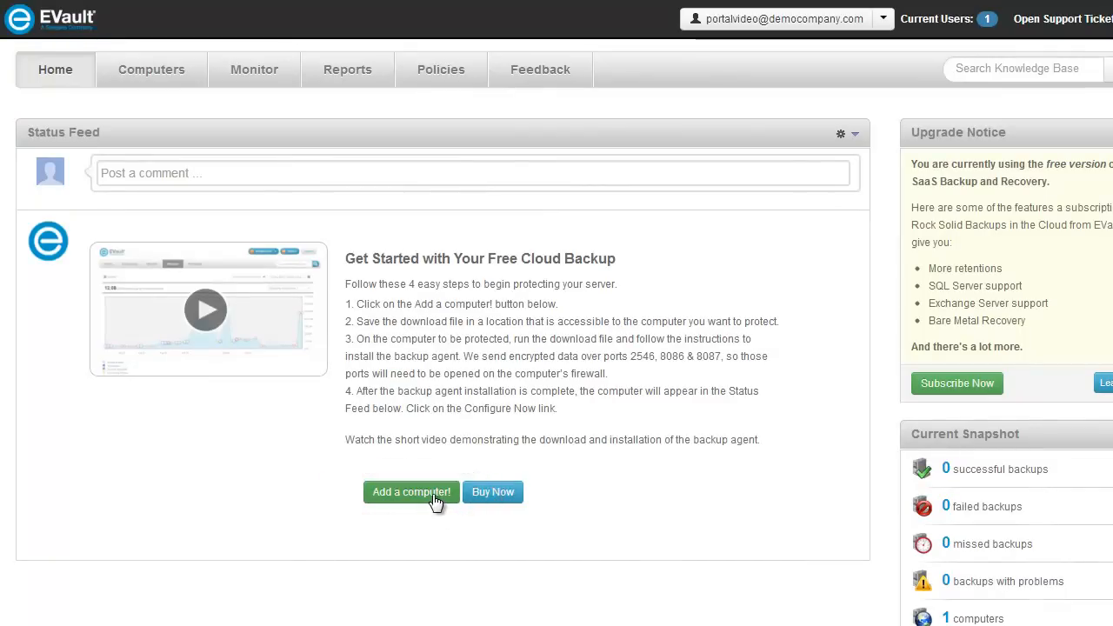
# Step: Start adding a new computer and choose Windows 64-bit as its operating system
pyautogui.click(411, 491)
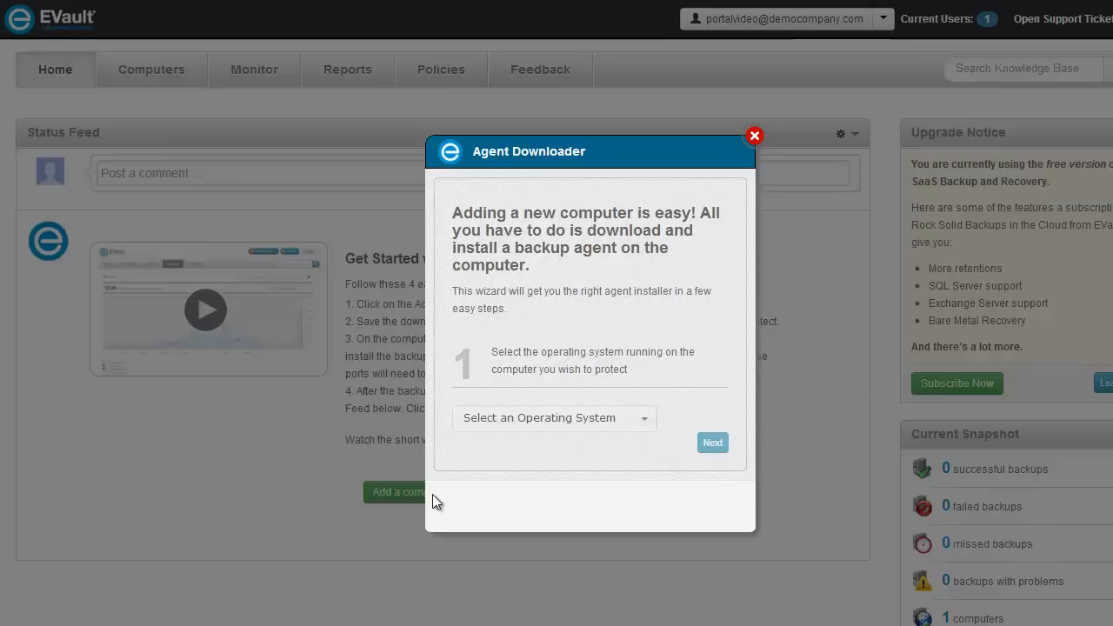
pyautogui.moveTo(605, 481)
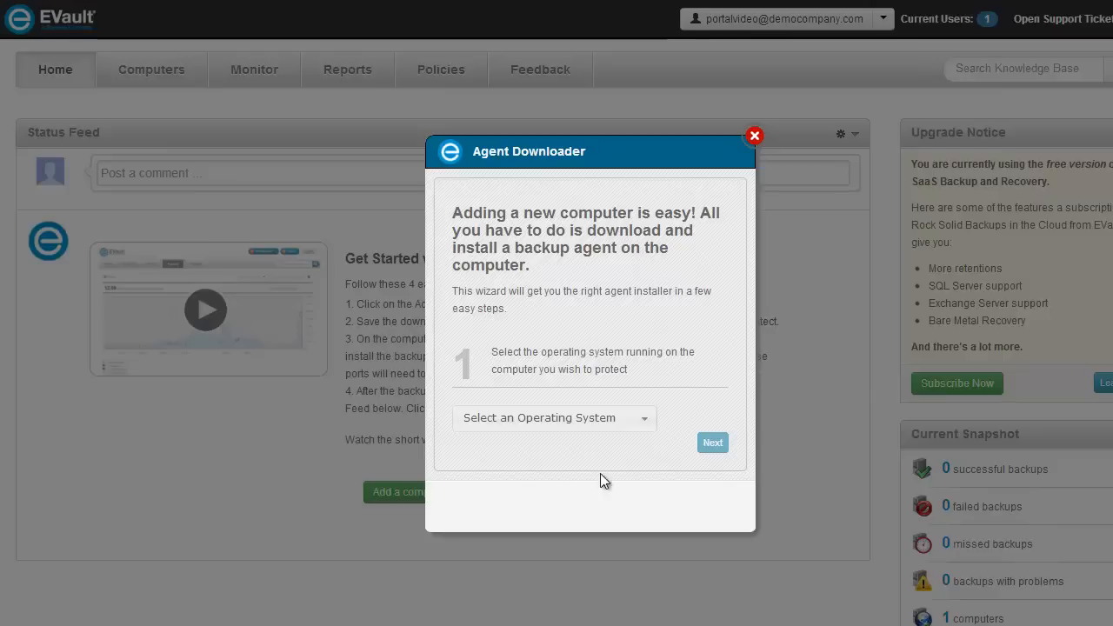
pyautogui.click(554, 418)
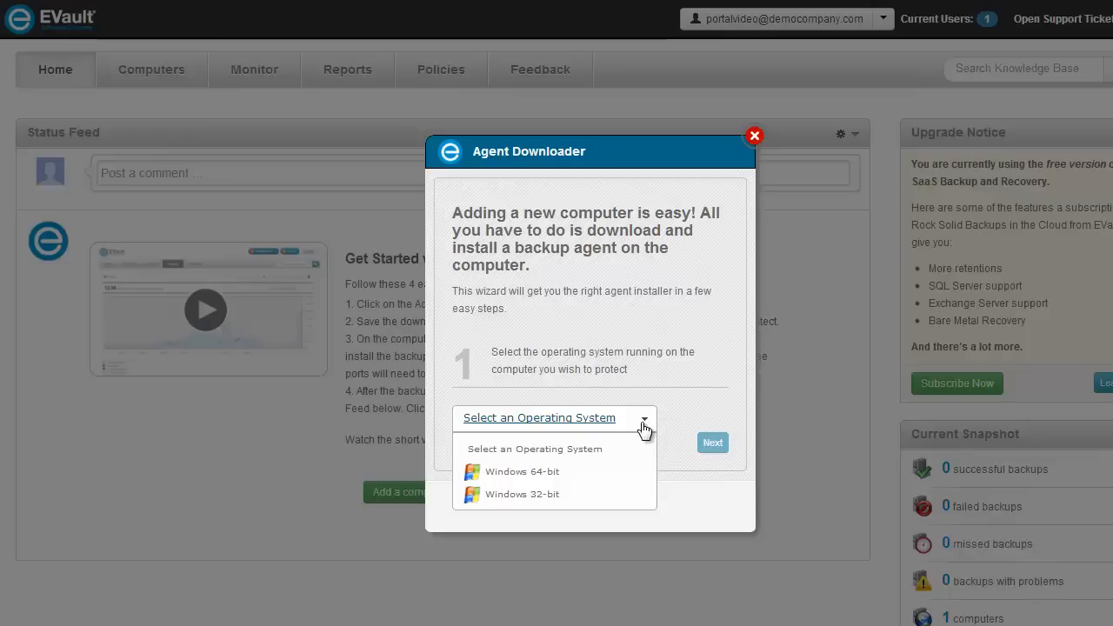
pyautogui.moveTo(626, 455)
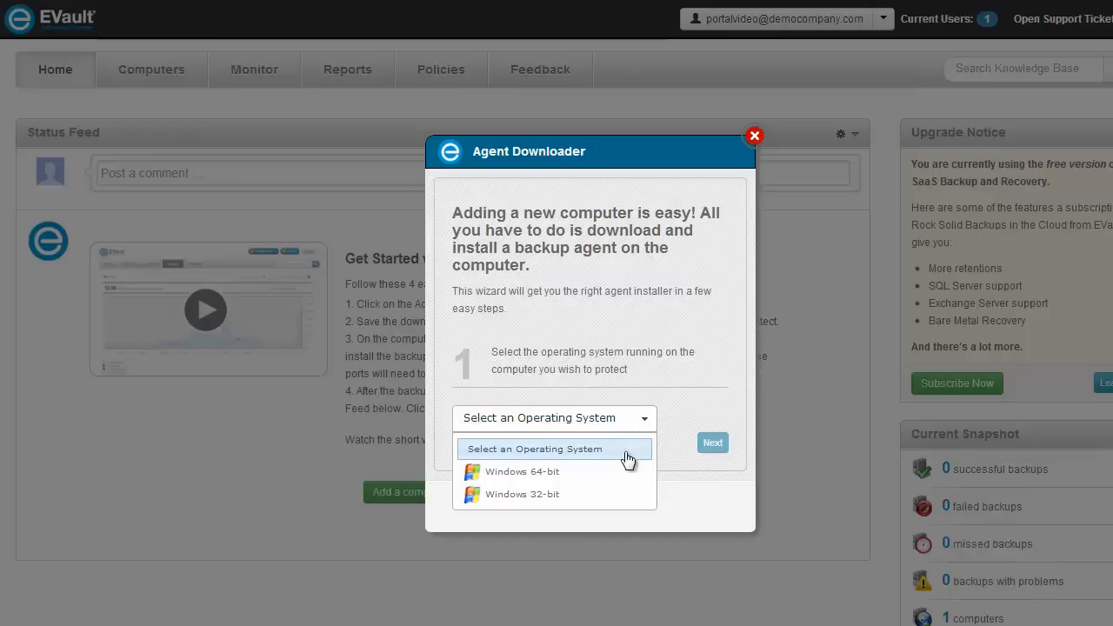
pyautogui.click(523, 471)
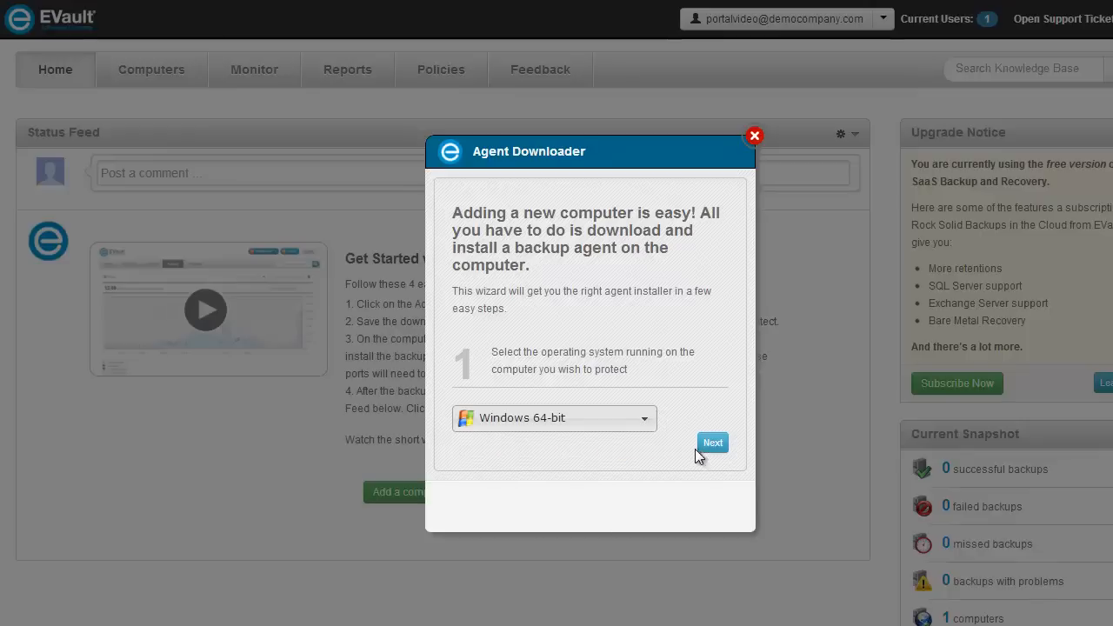
# Step: Select No Plugins and prepare the package showing agent version 7.20 details
pyautogui.click(712, 443)
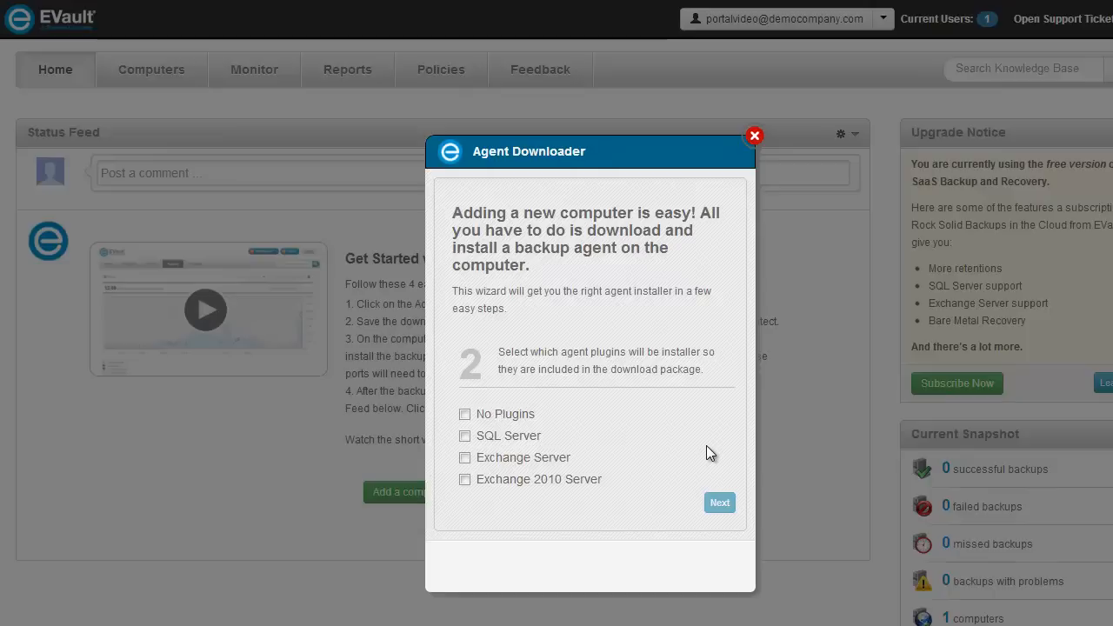
pyautogui.click(465, 435)
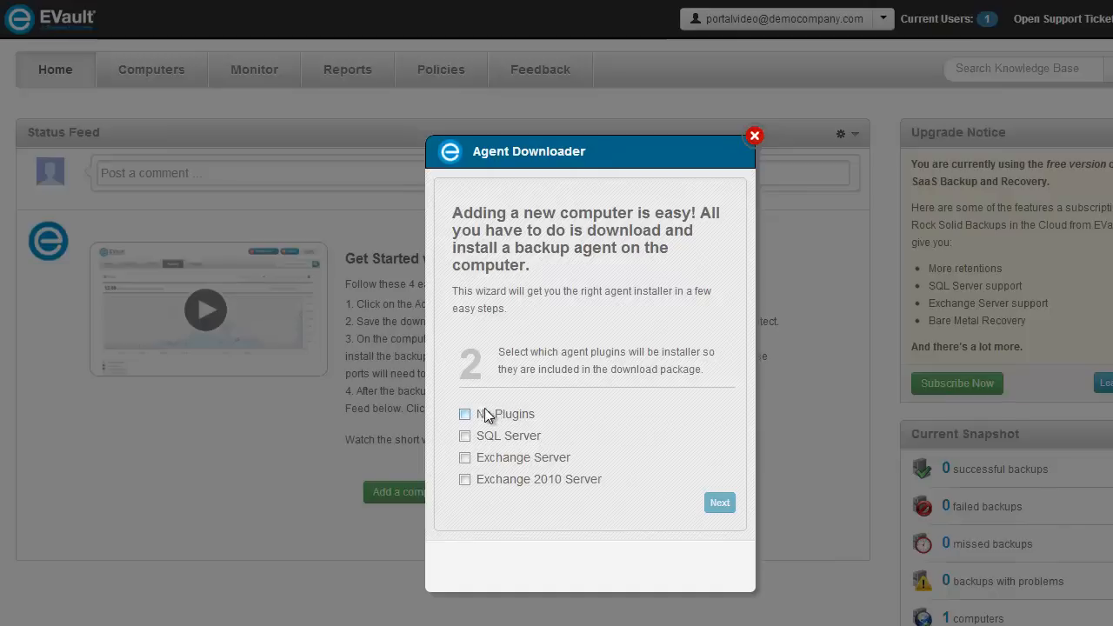
pyautogui.click(465, 414)
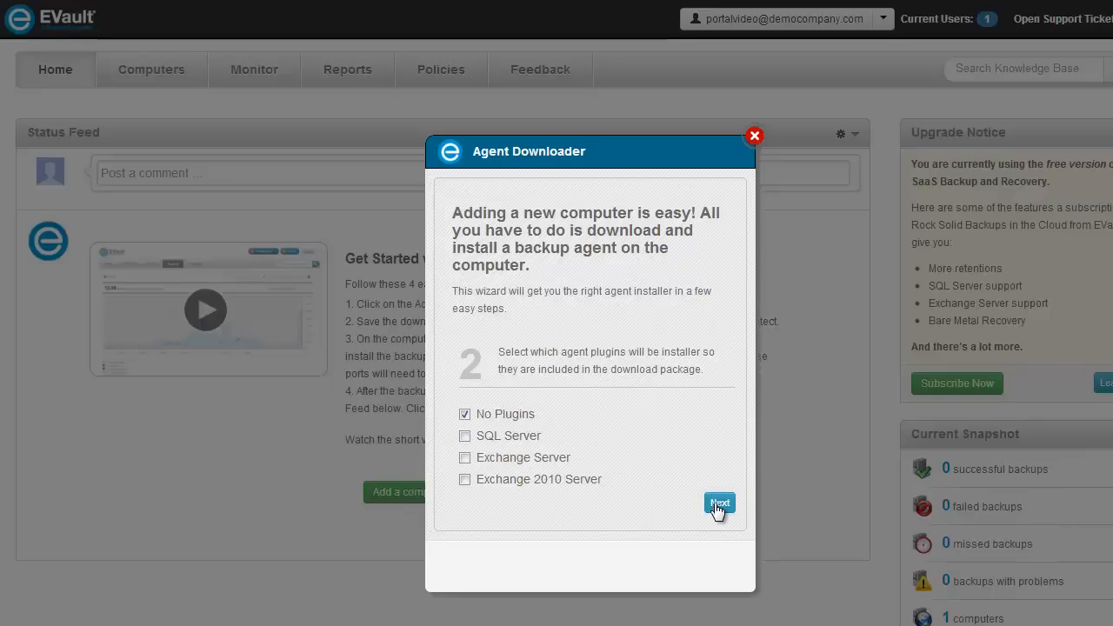
pyautogui.click(719, 503)
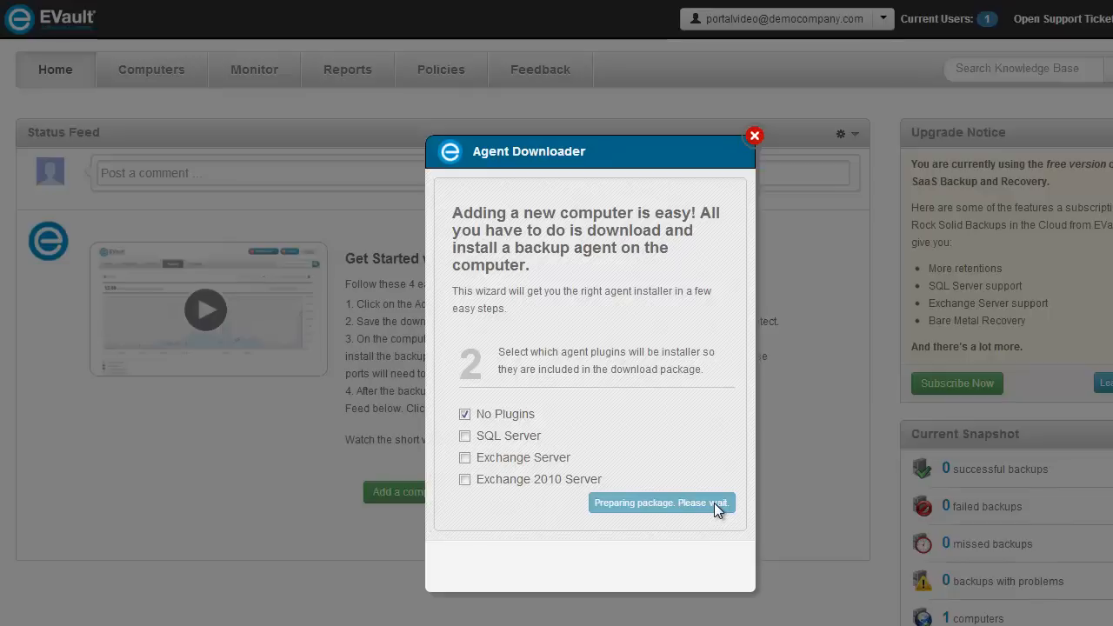
pyautogui.click(659, 503)
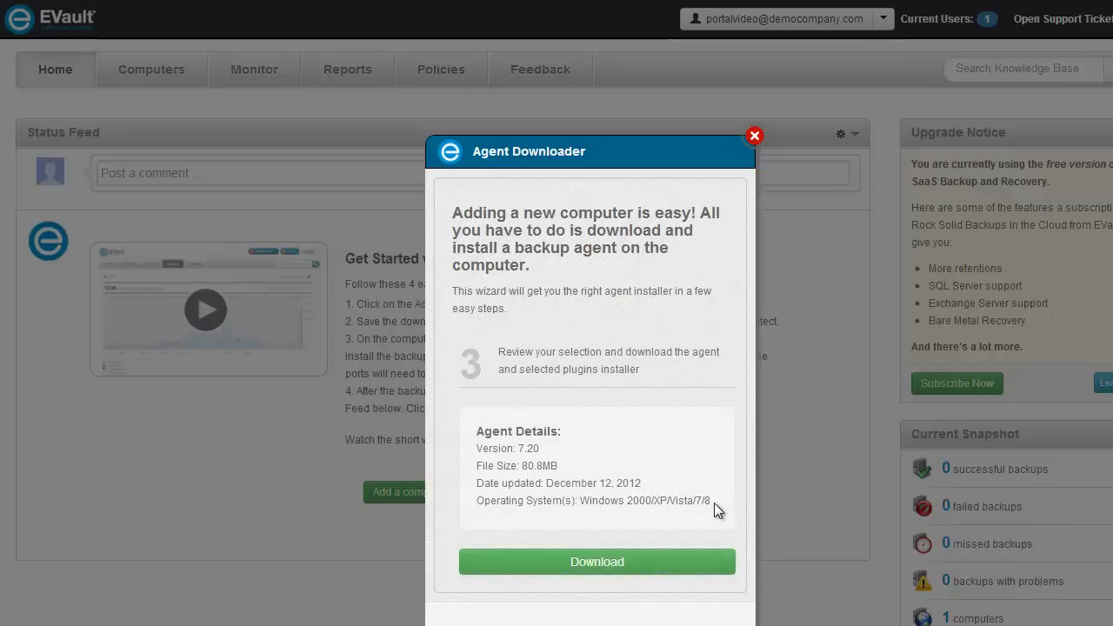
# Step: Download the 64-bit installer to a drive under Computer, then close the downloader
pyautogui.click(596, 560)
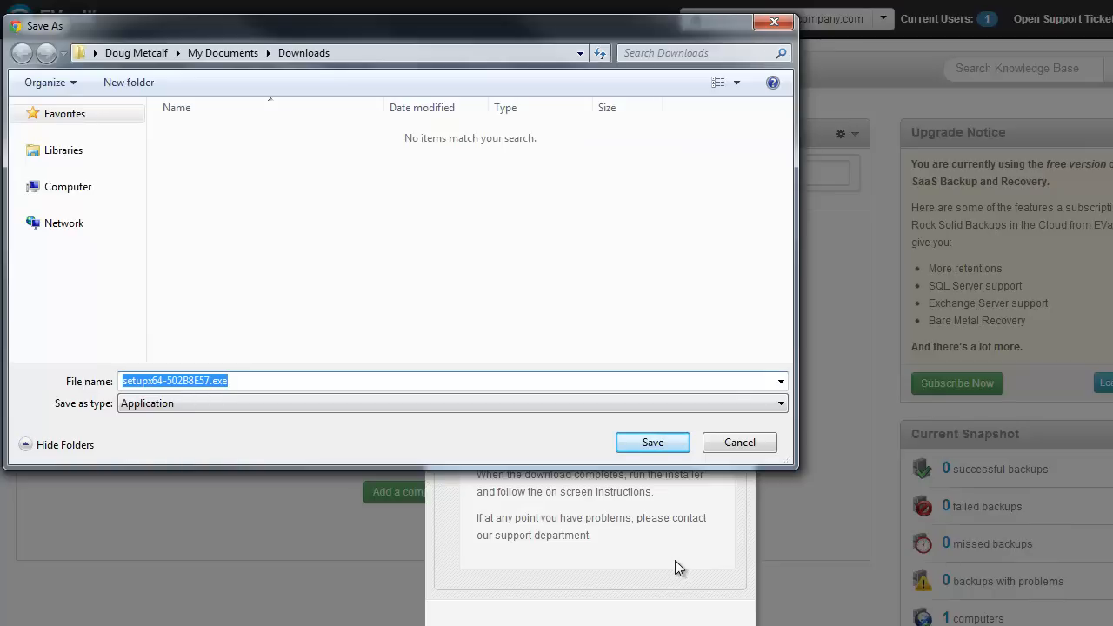
pyautogui.moveTo(513, 421)
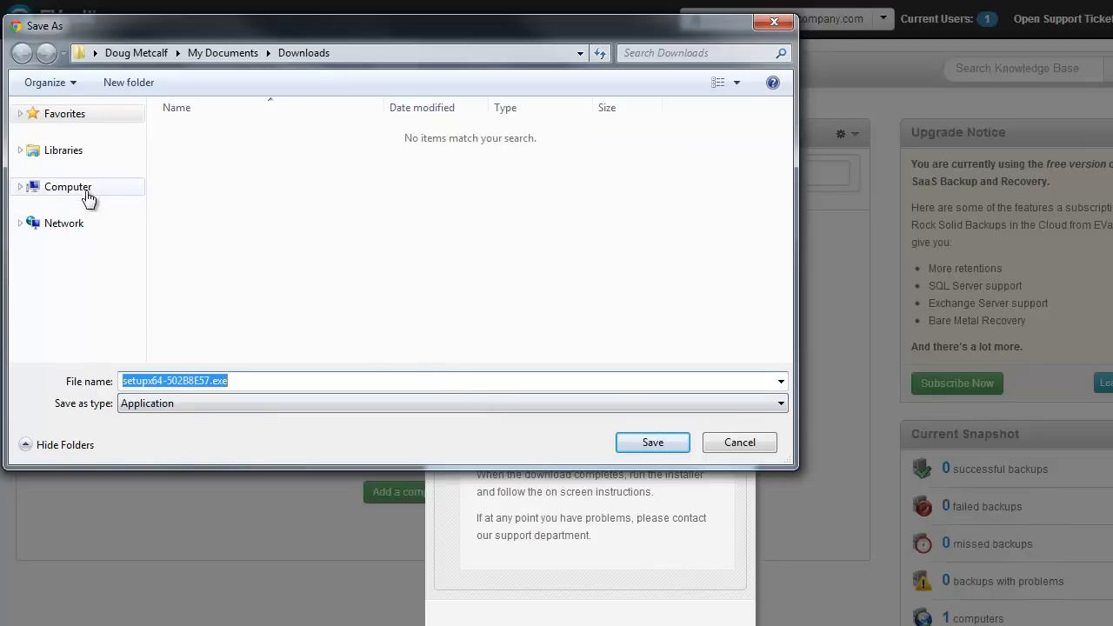
pyautogui.click(68, 186)
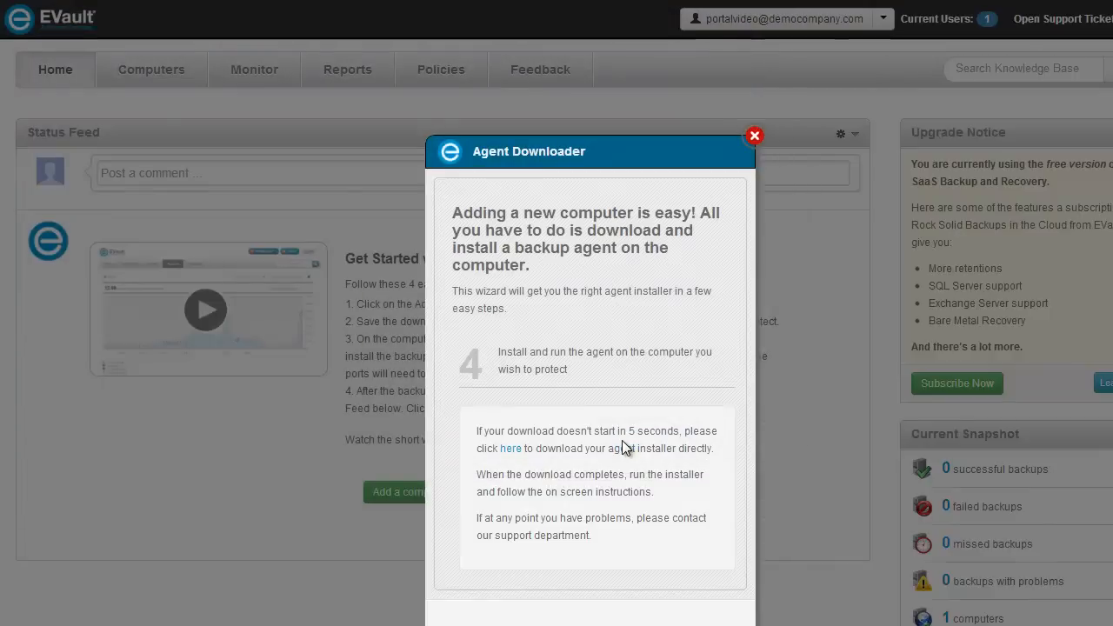
pyautogui.moveTo(678, 396)
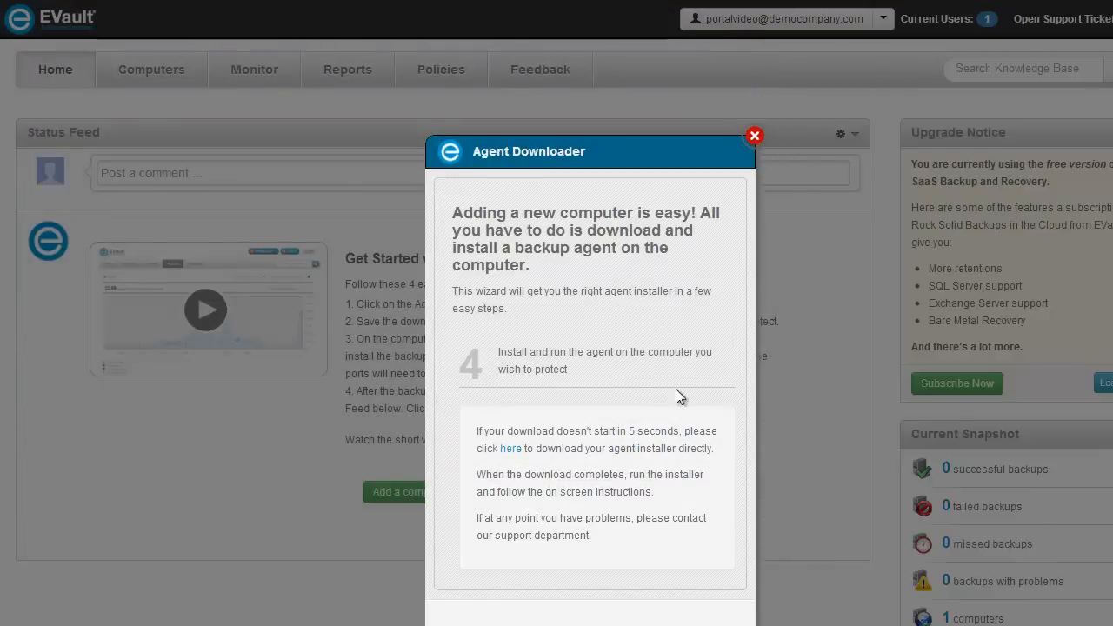
pyautogui.moveTo(751, 145)
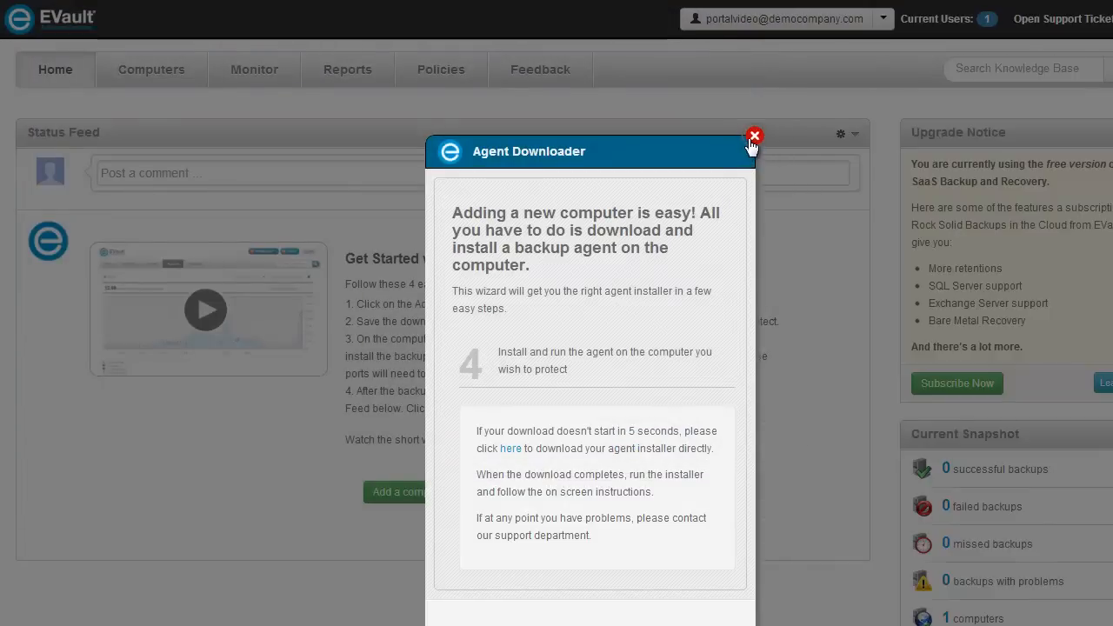
pyautogui.click(753, 135)
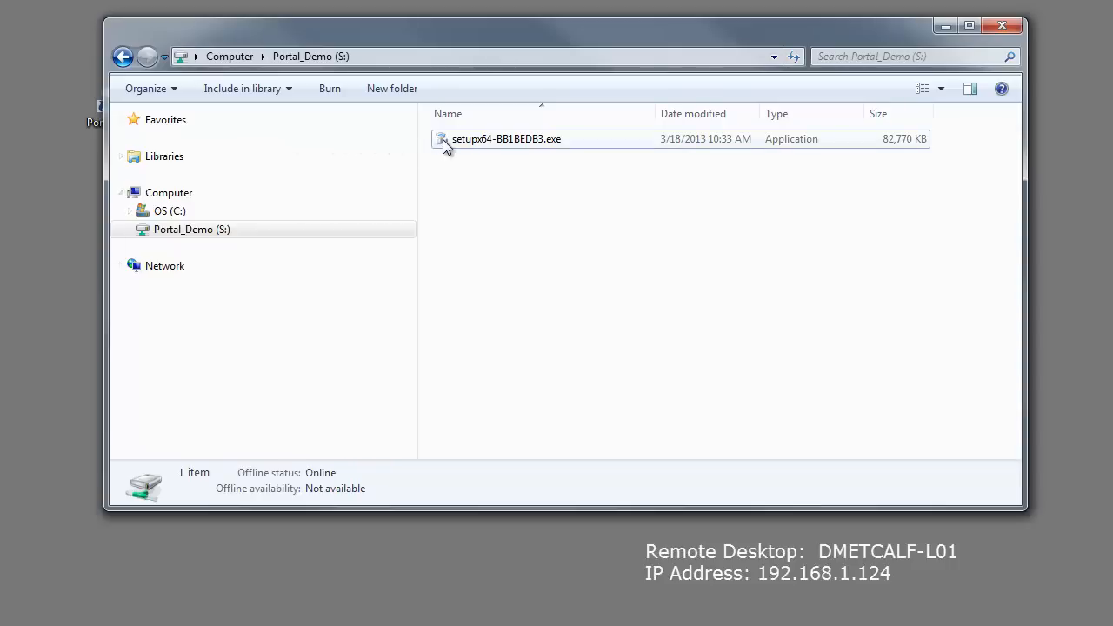
# Step: Run setupx64-BB1BEDB3.exe from Portal_Demo (S:), allowing it past the security warning
pyautogui.doubleClick(506, 139)
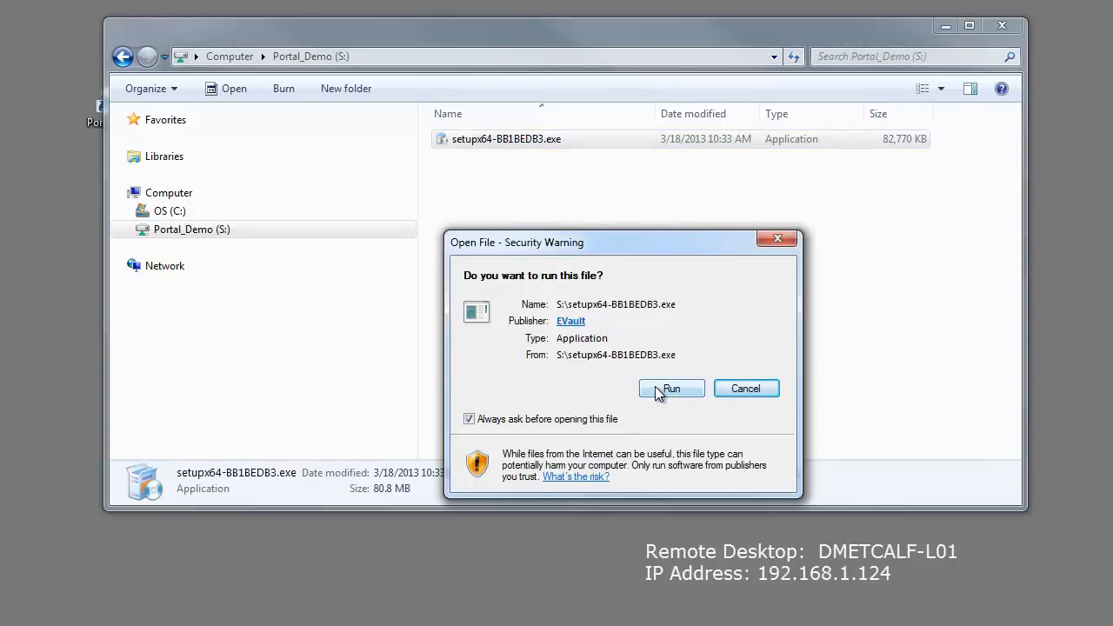
pyautogui.click(670, 388)
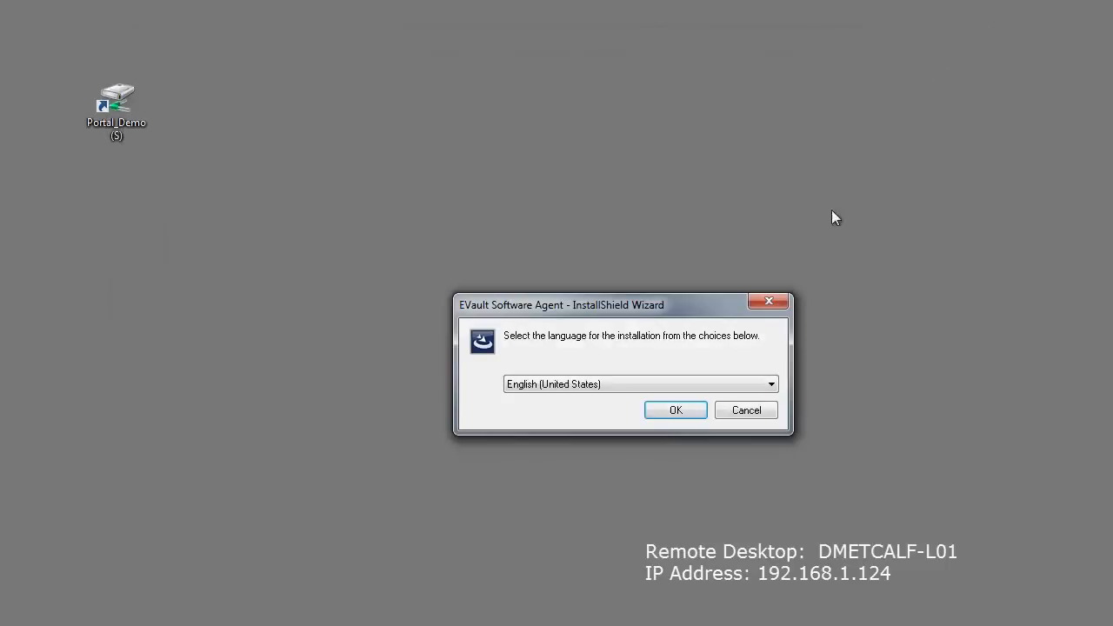
# Step: Confirm English as the install language and accept the license agreement
pyautogui.click(676, 409)
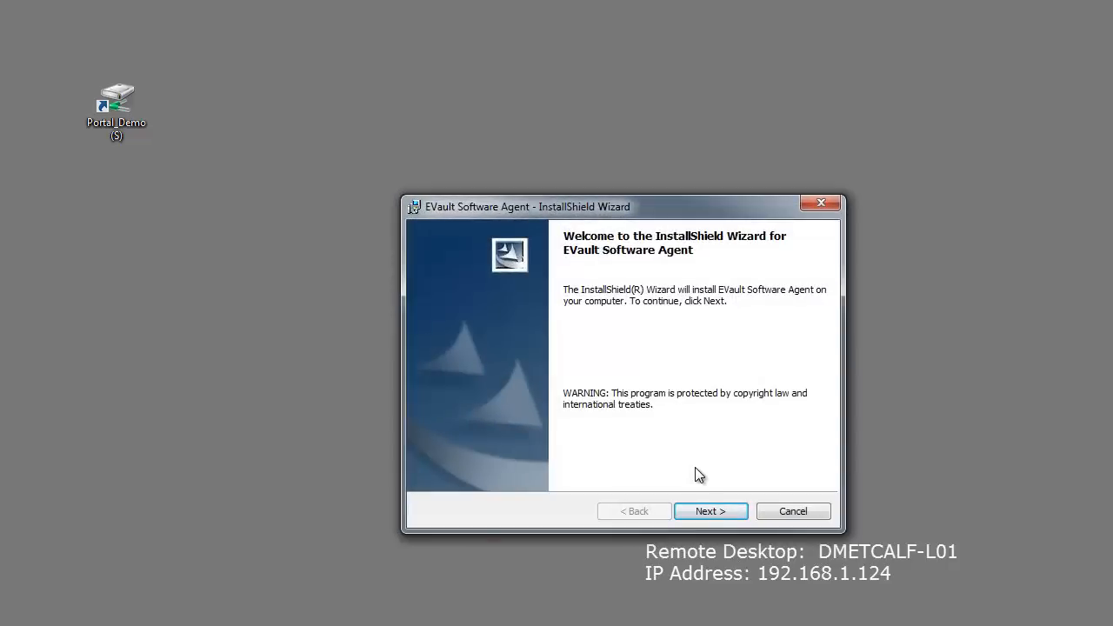
pyautogui.click(710, 511)
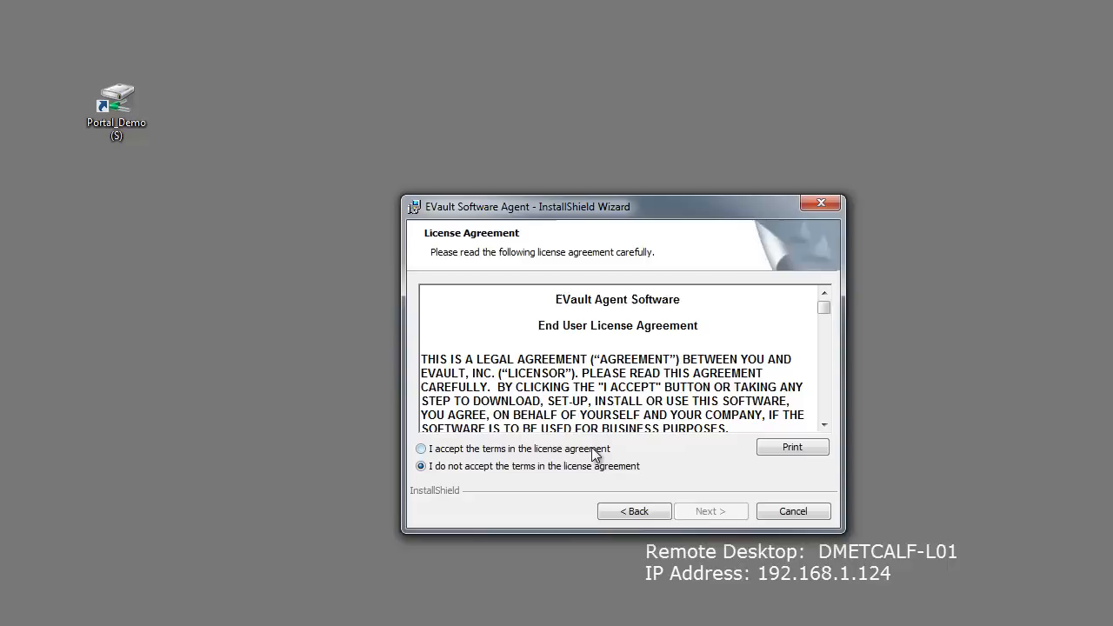
pyautogui.click(421, 448)
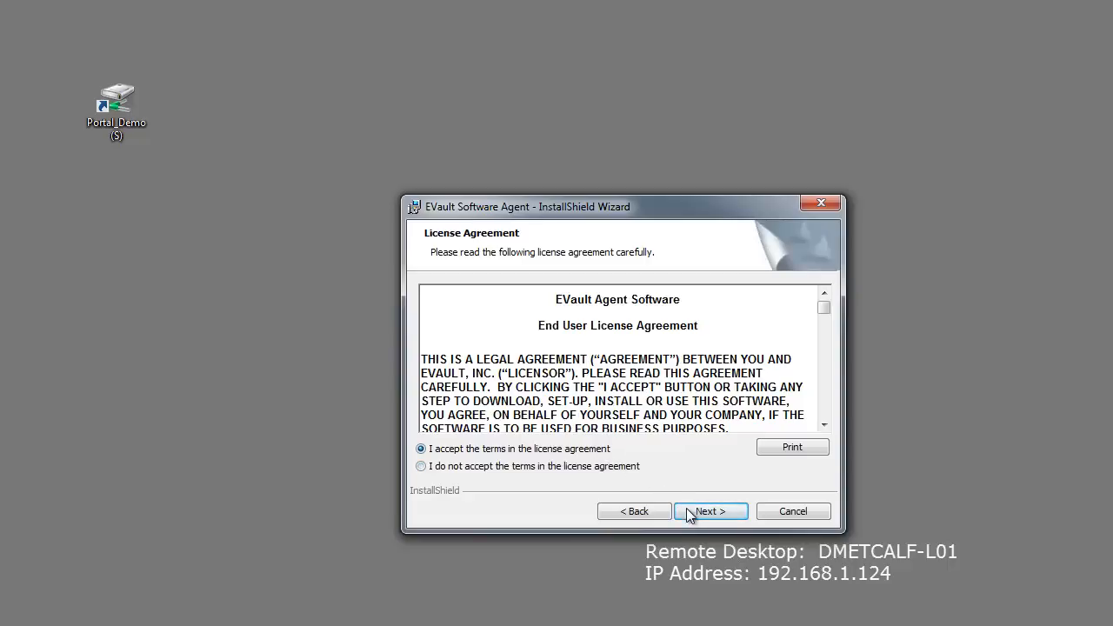
pyautogui.click(710, 510)
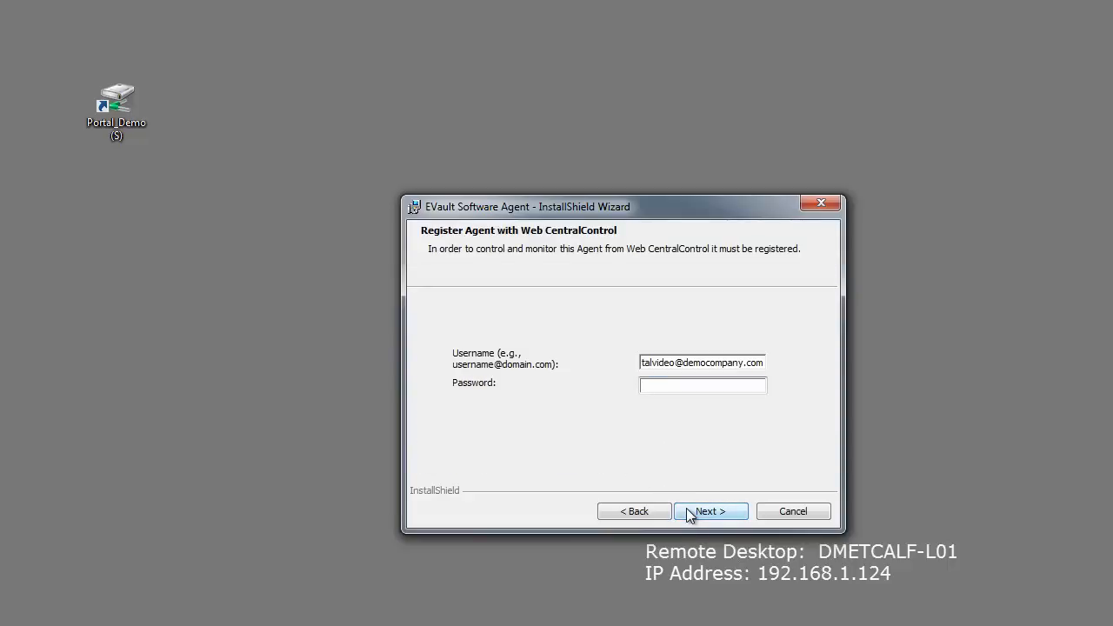
# Step: Enter the registration password, submit it, and start installing the agent
pyautogui.write('••')
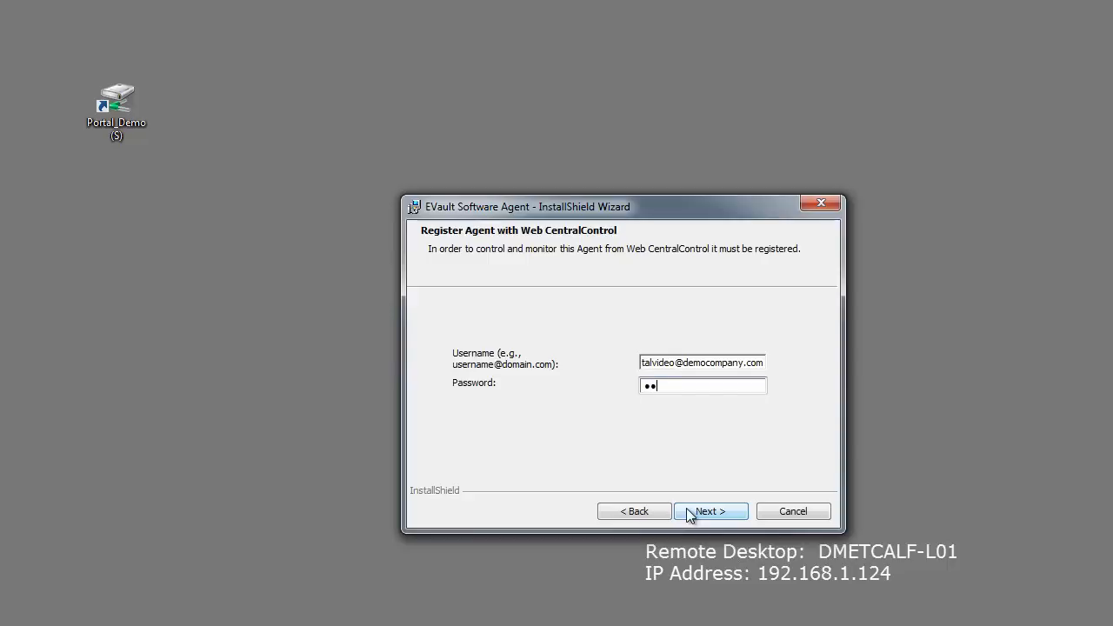
pyautogui.write('•')
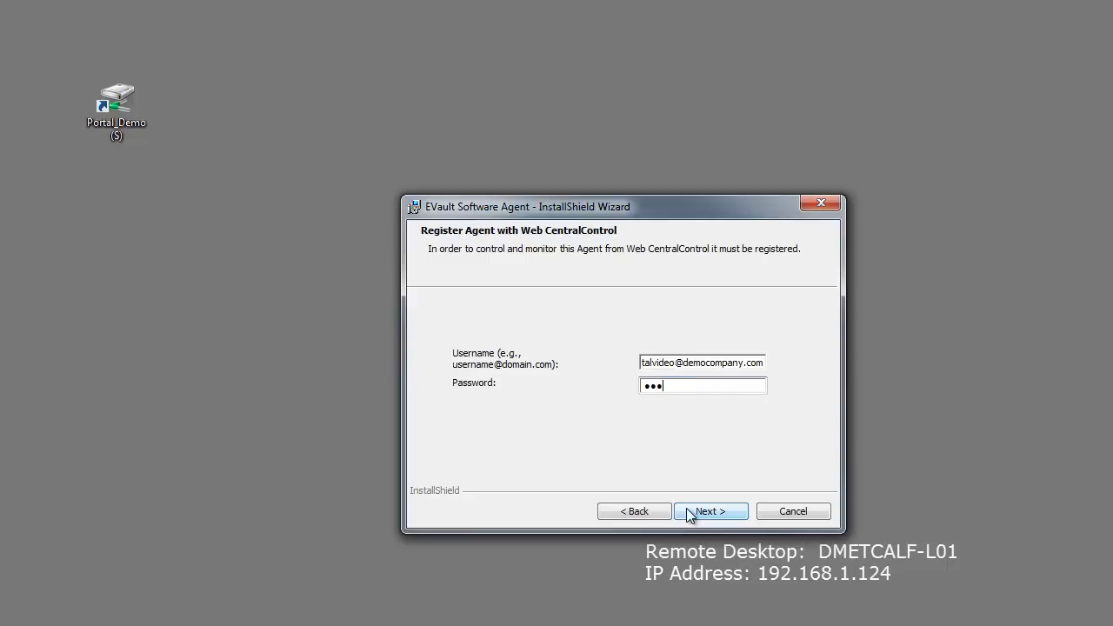
pyautogui.write('•••')
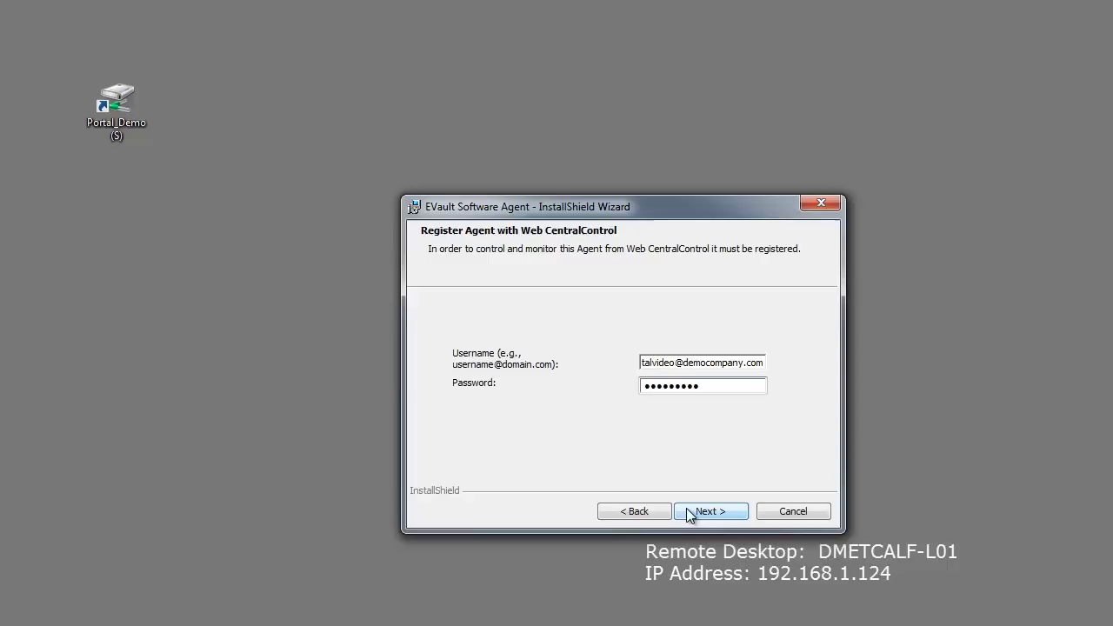
pyautogui.write('•')
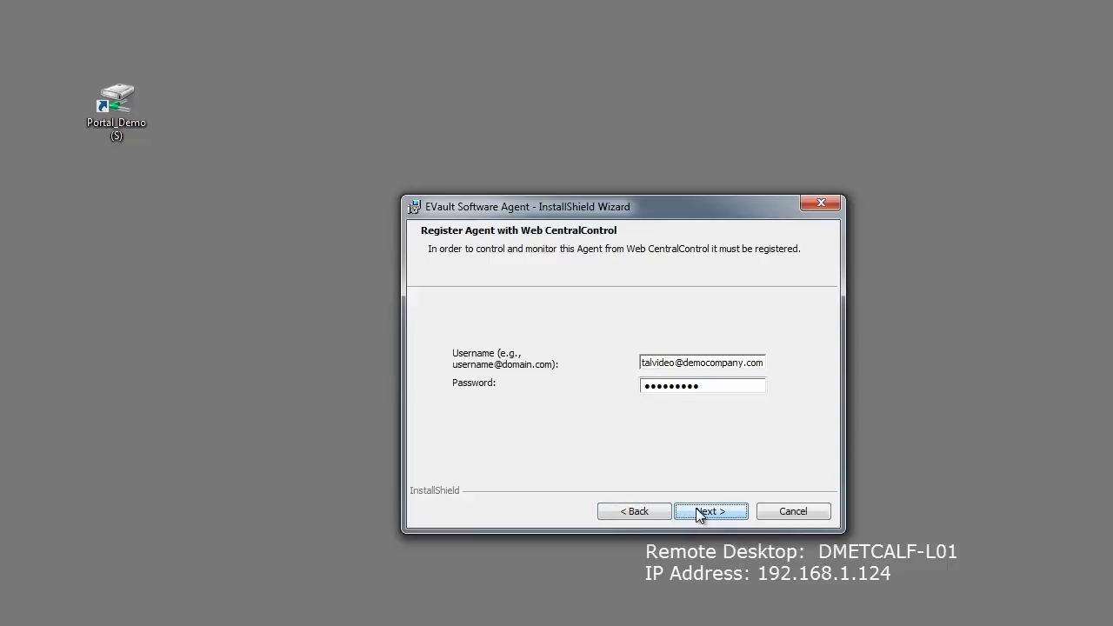
pyautogui.click(710, 511)
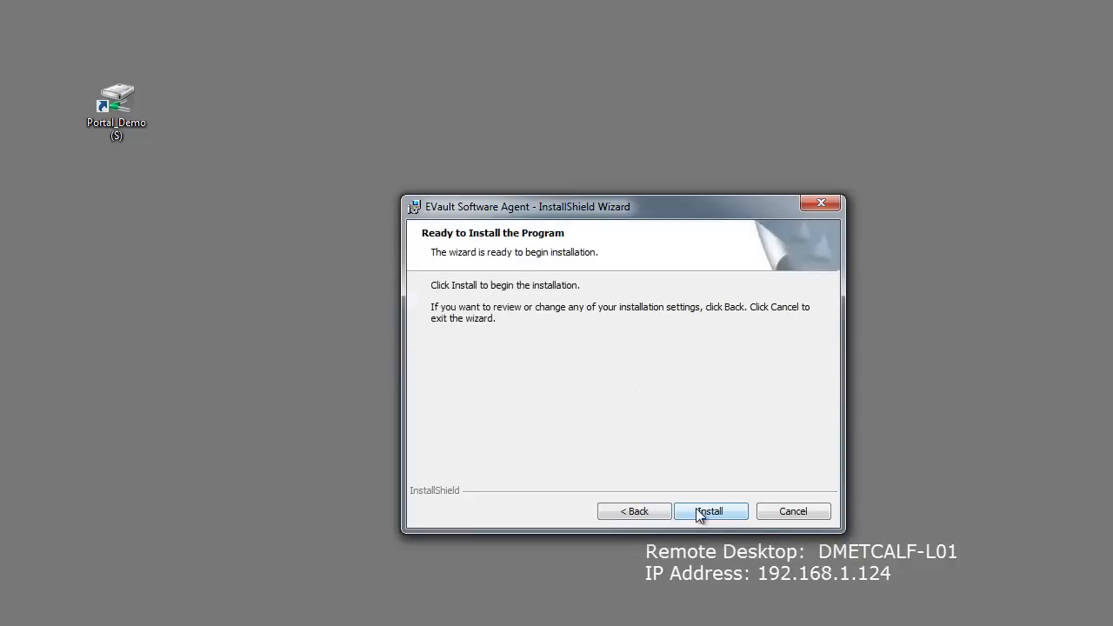
pyautogui.click(710, 510)
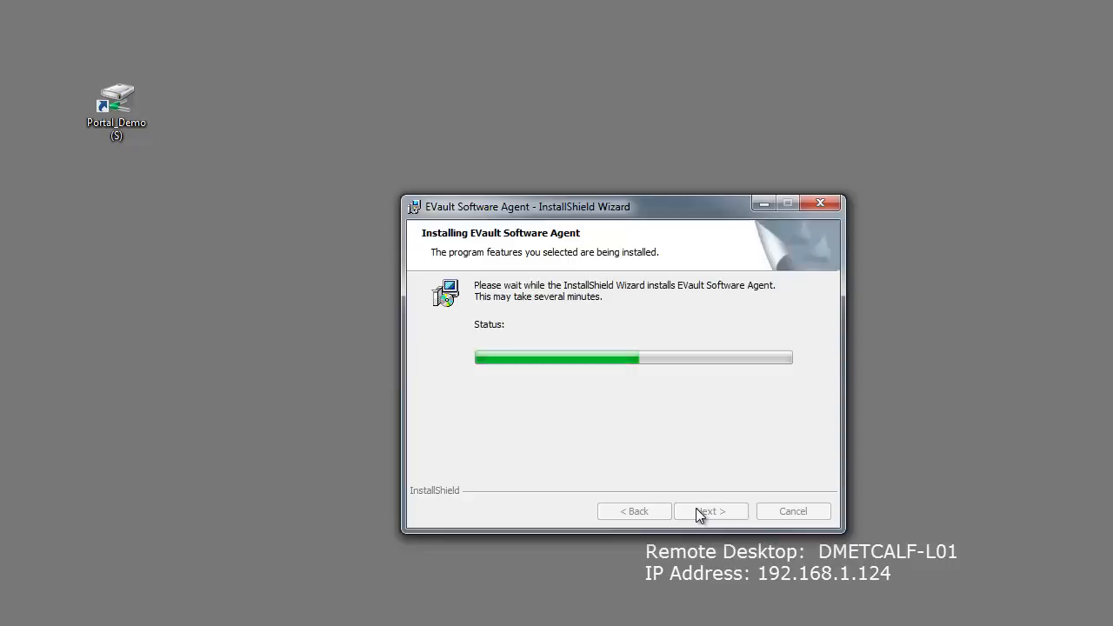
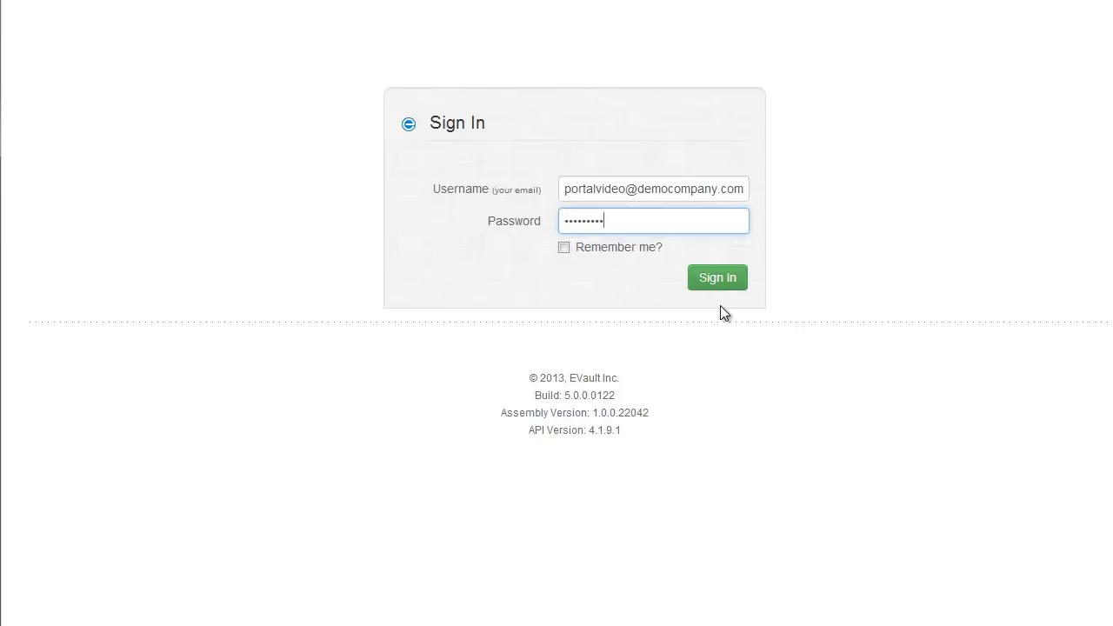
pyautogui.click(717, 277)
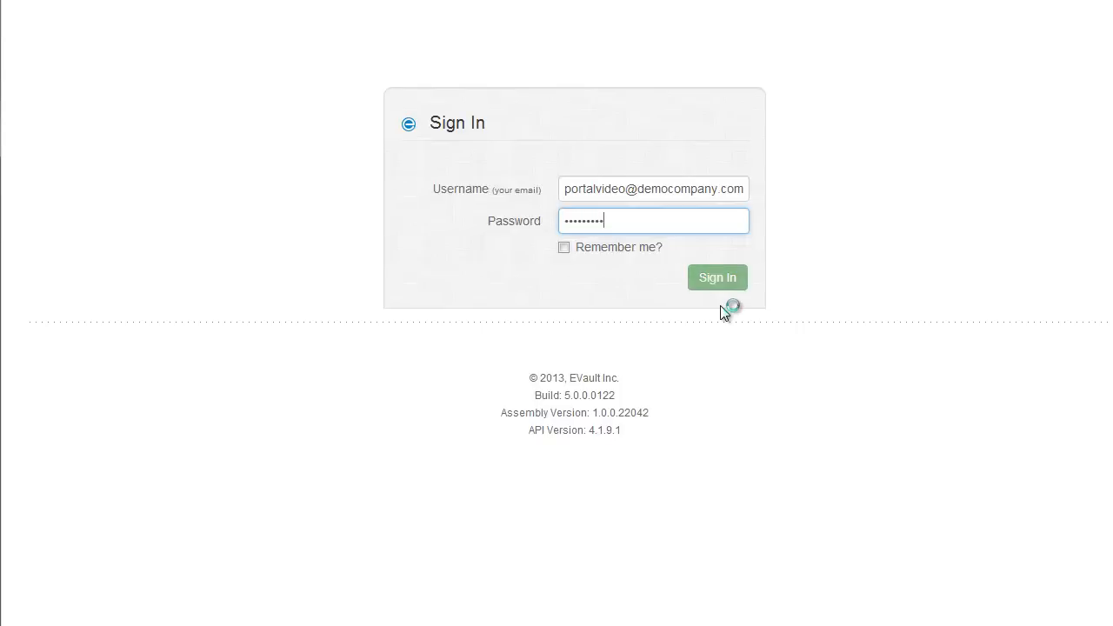
pyautogui.click(717, 277)
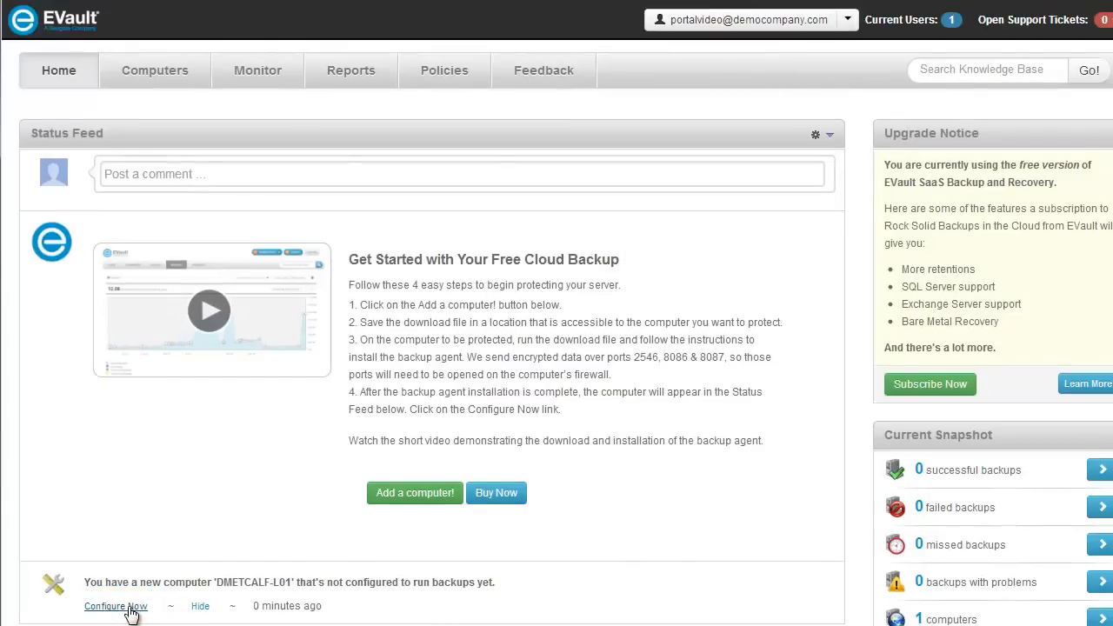
pyautogui.click(116, 607)
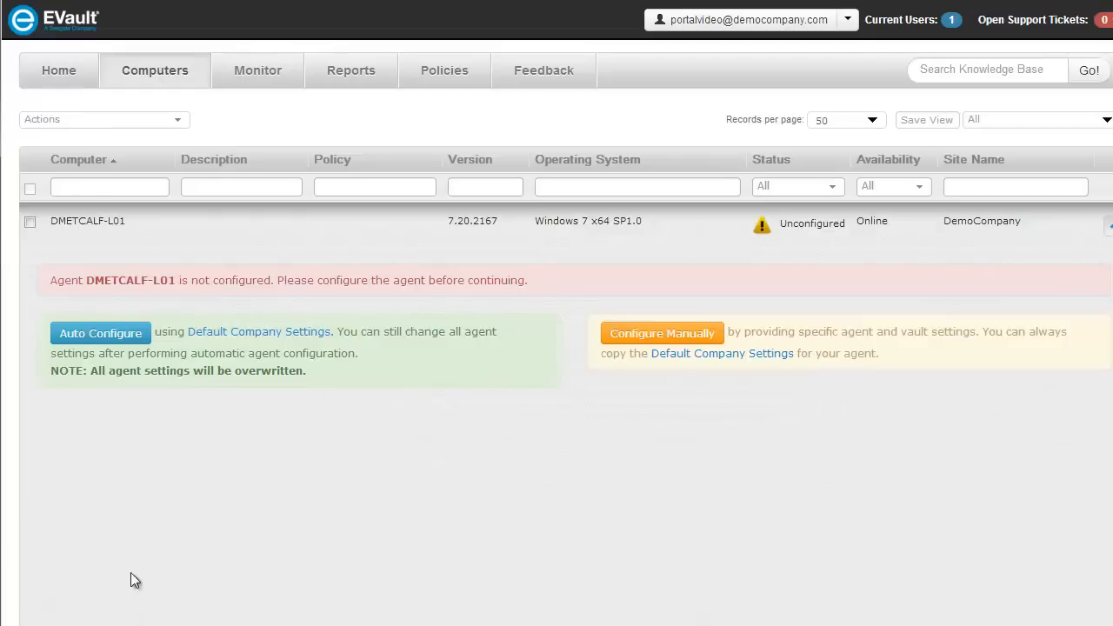
pyautogui.click(100, 333)
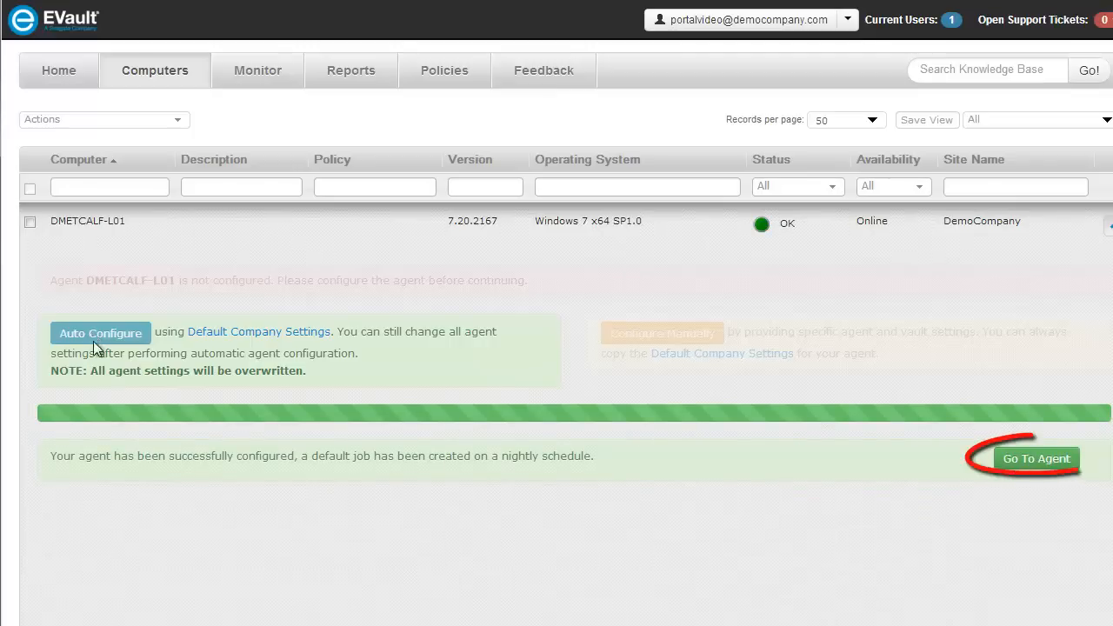
pyautogui.moveTo(1012, 469)
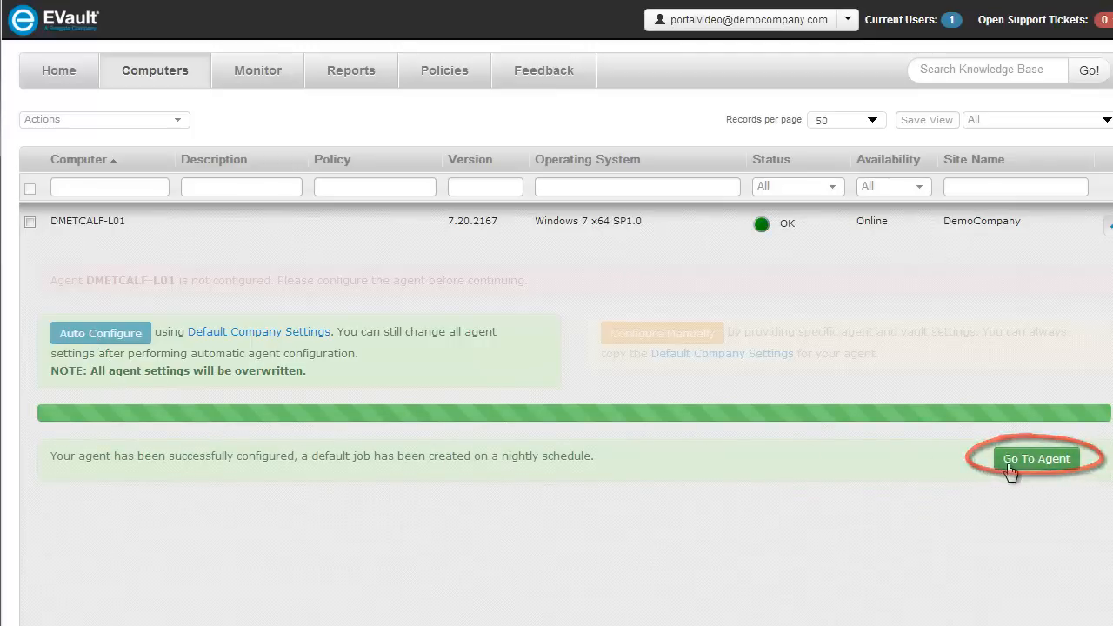
pyautogui.click(1036, 458)
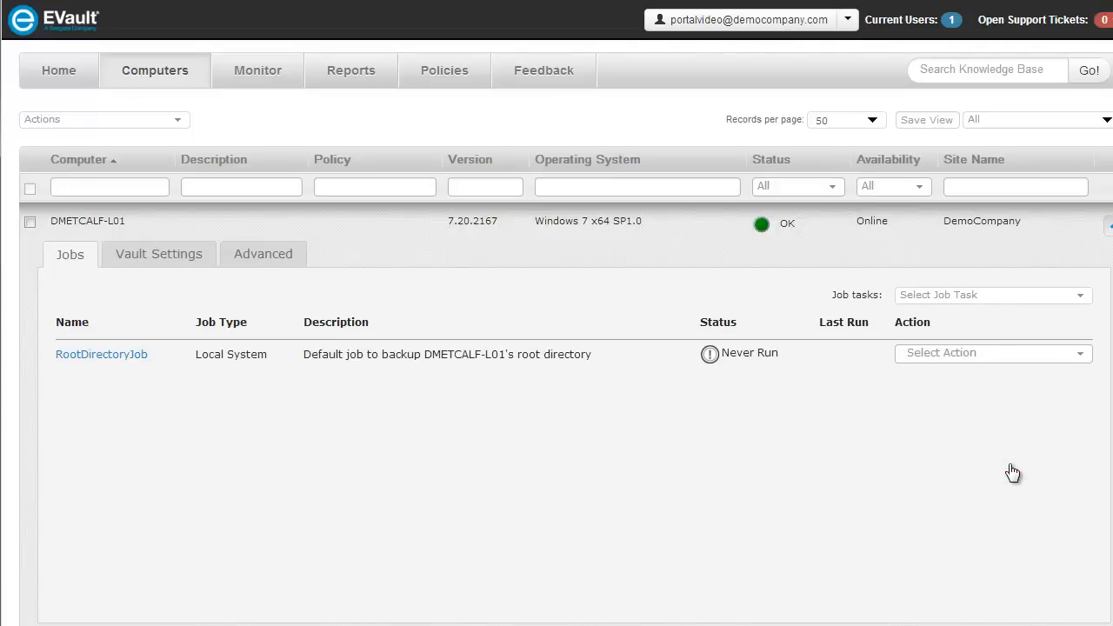
pyautogui.click(992, 352)
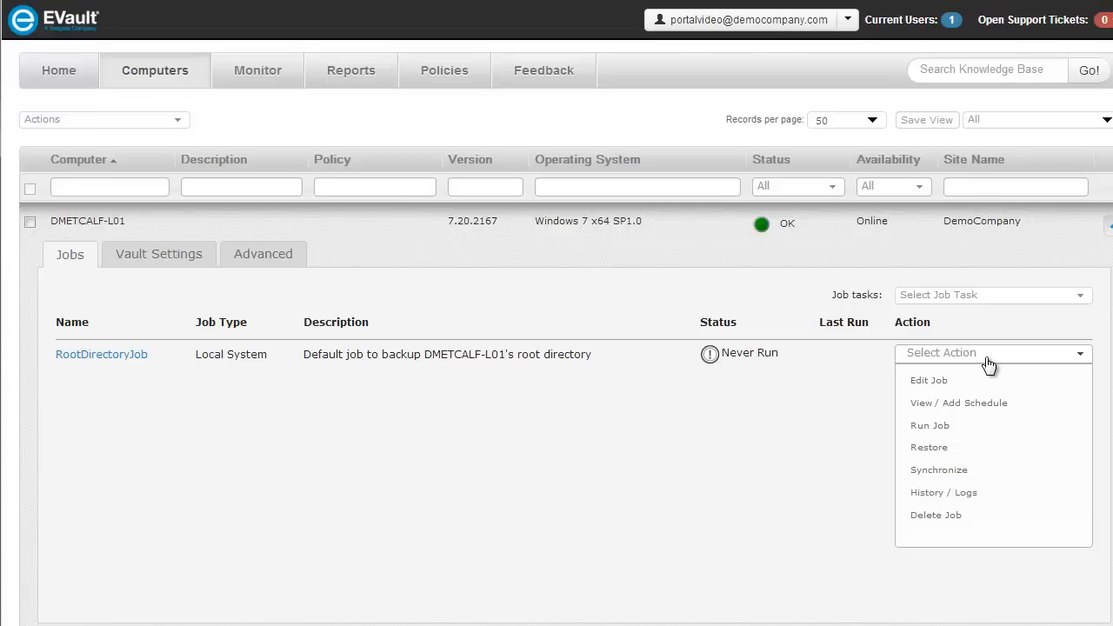
pyautogui.moveTo(988, 378)
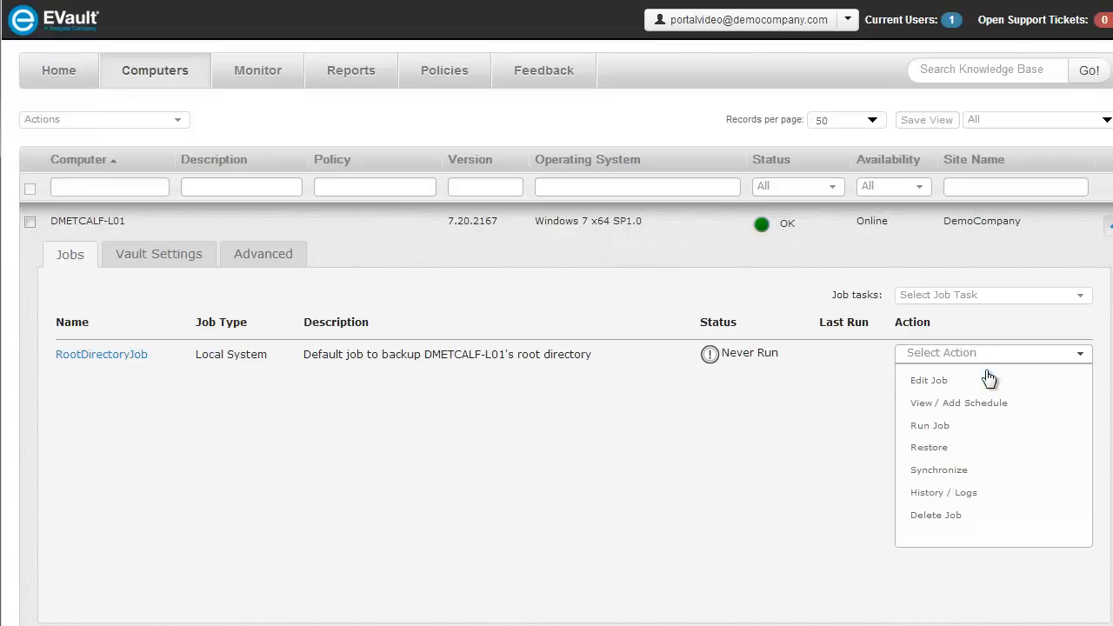
pyautogui.click(929, 380)
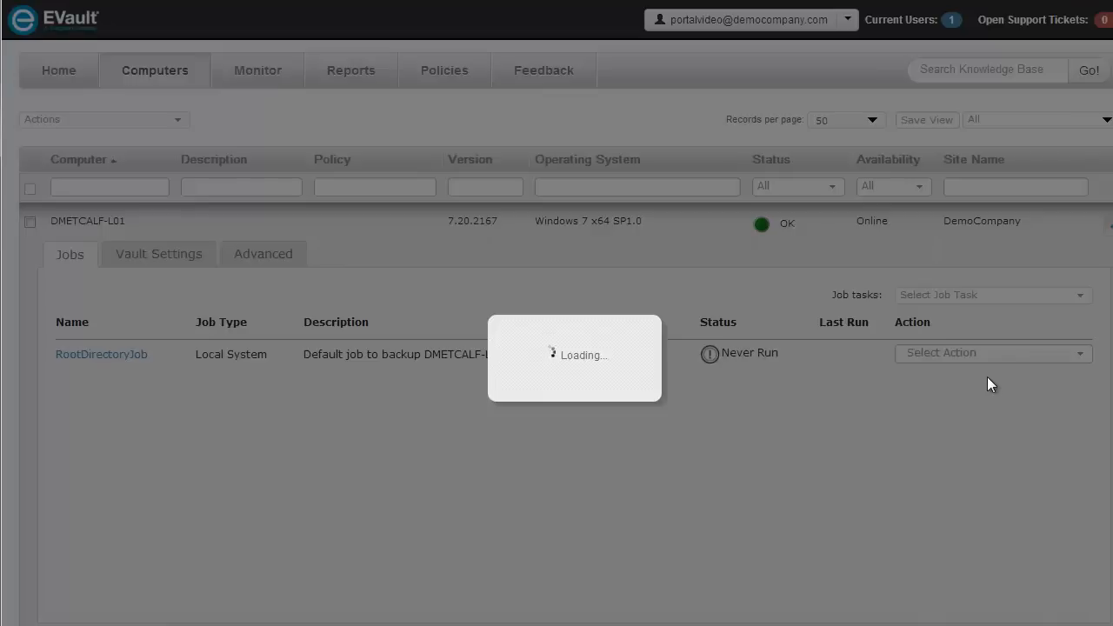
pyautogui.click(101, 354)
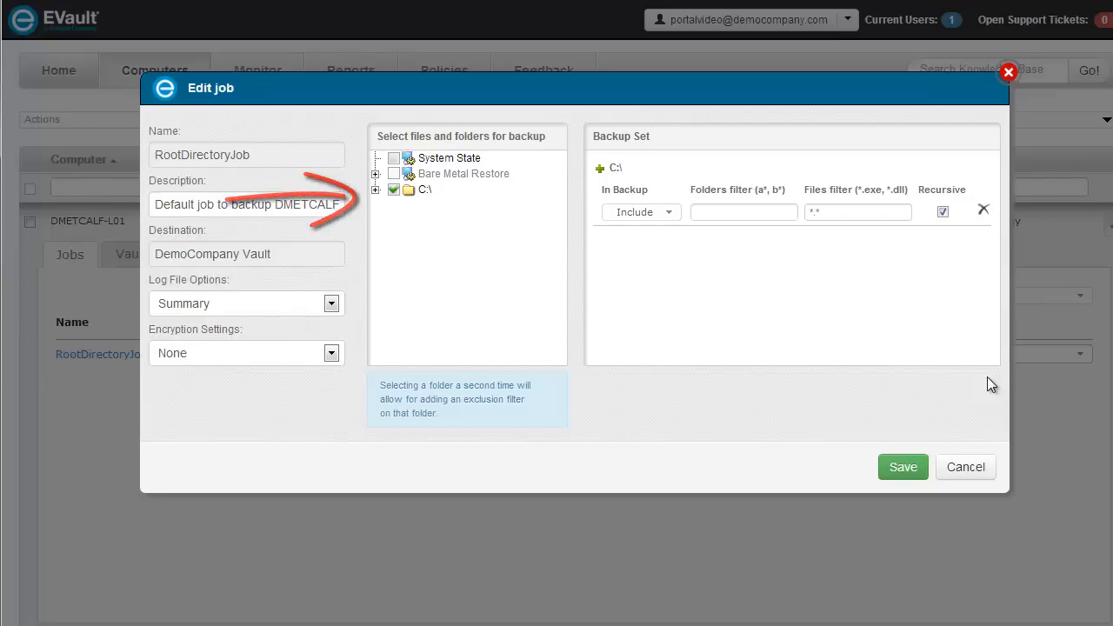
pyautogui.click(965, 467)
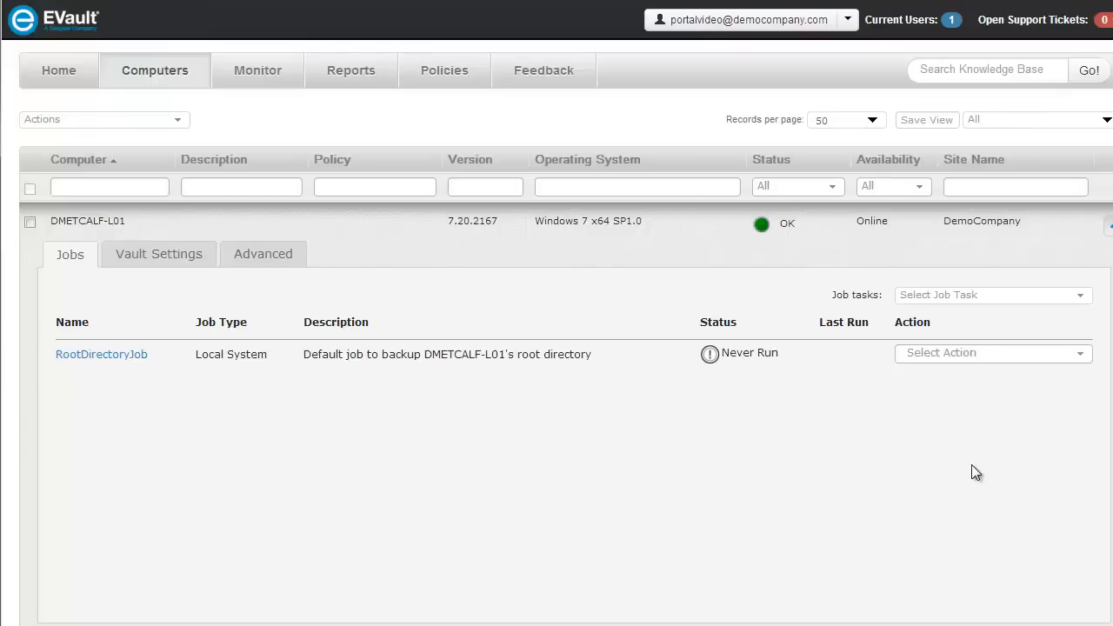
pyautogui.moveTo(965, 423)
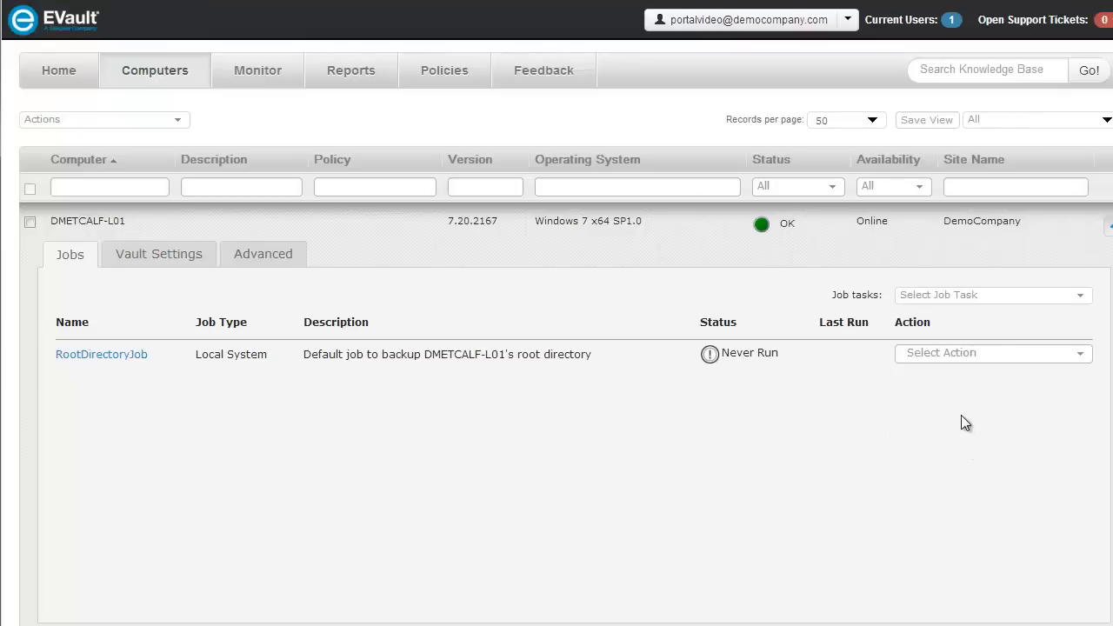
# Step: Run RootDirectoryJob's backup now and dismiss the process details
pyautogui.click(991, 352)
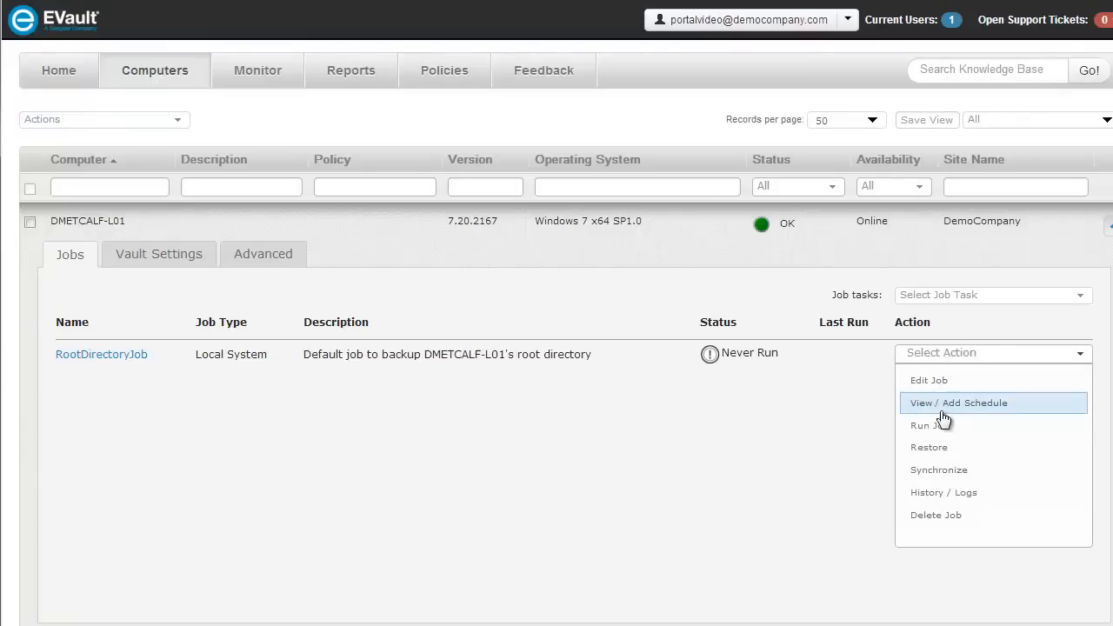
pyautogui.moveTo(939, 426)
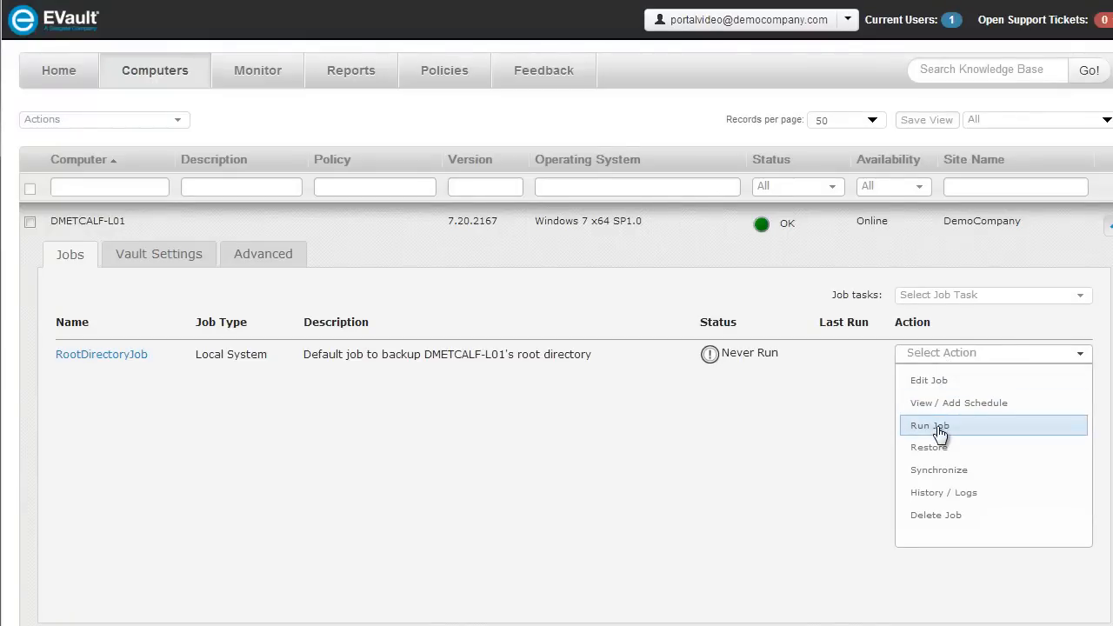
pyautogui.click(929, 425)
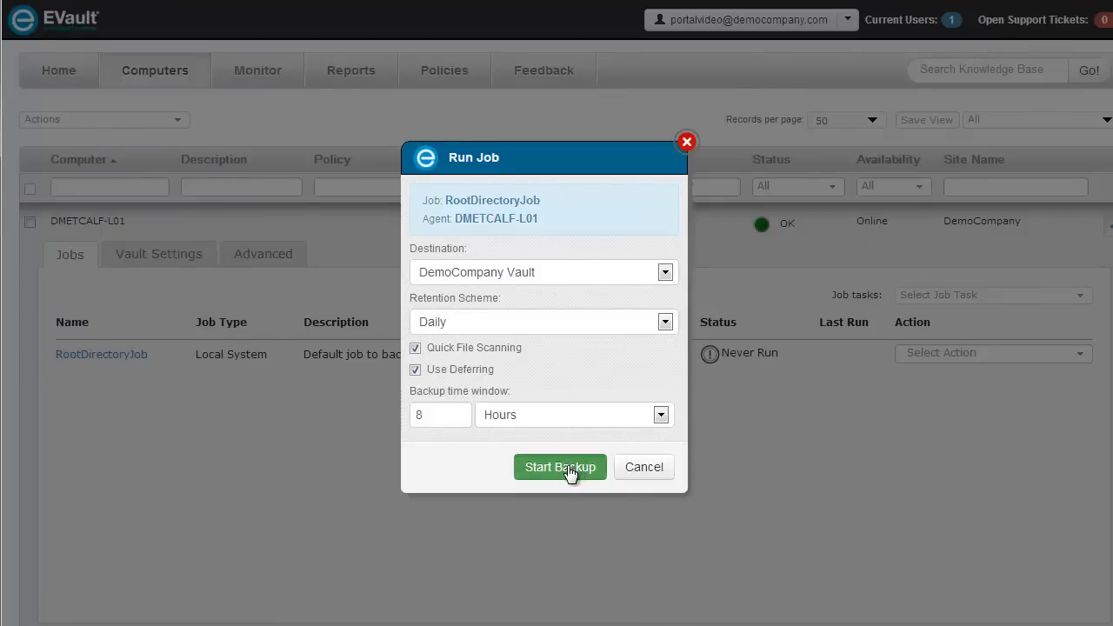
pyautogui.click(560, 467)
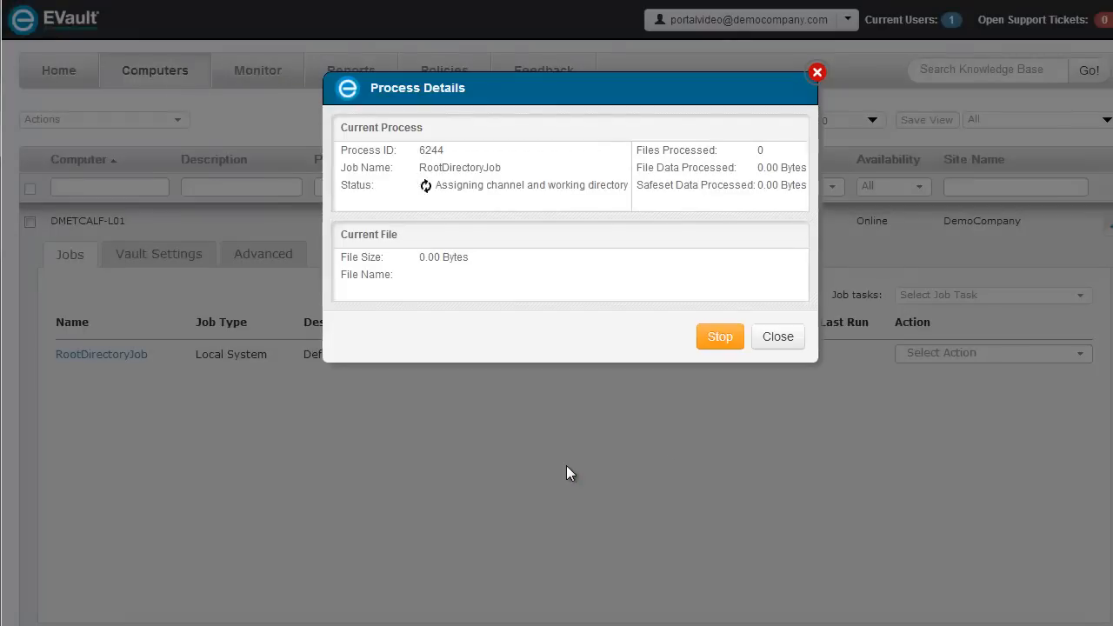
pyautogui.moveTo(773, 355)
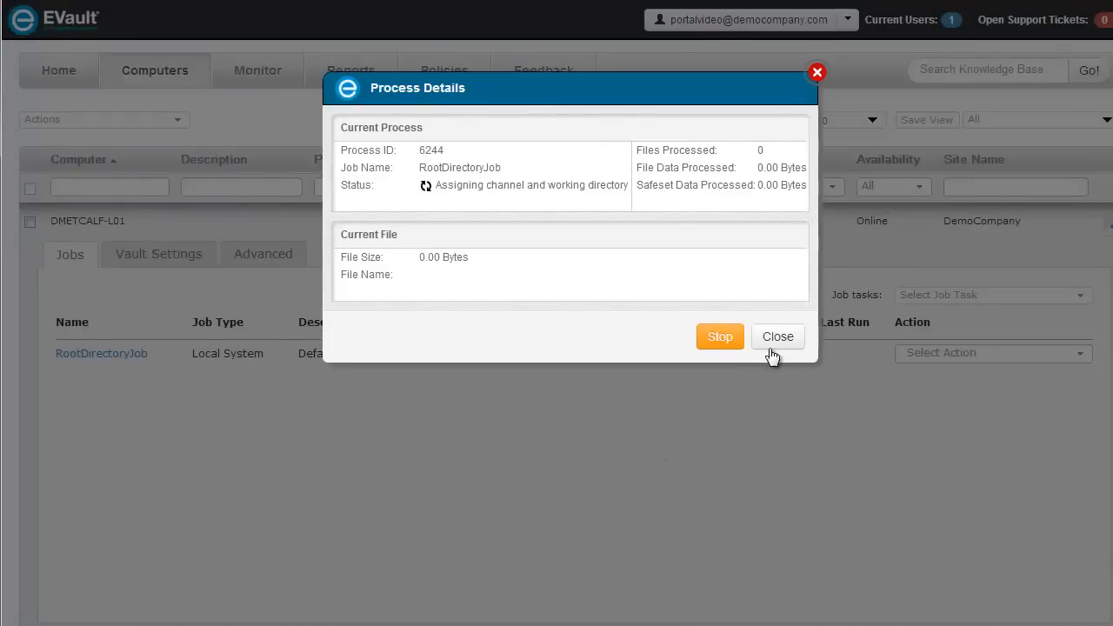
pyautogui.click(778, 336)
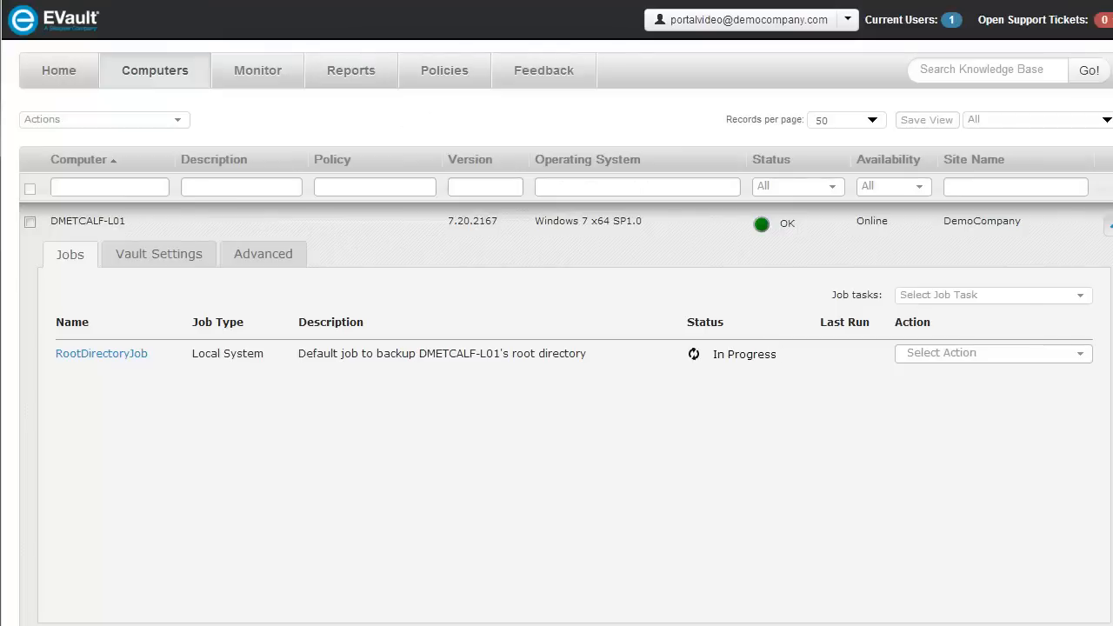